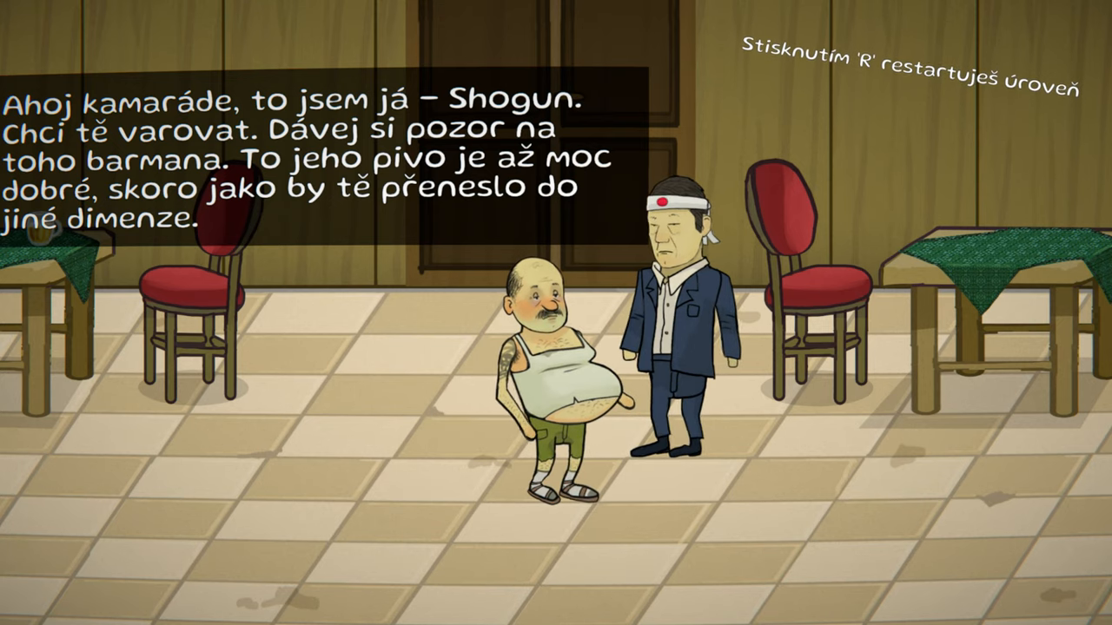
pyautogui.press('r')
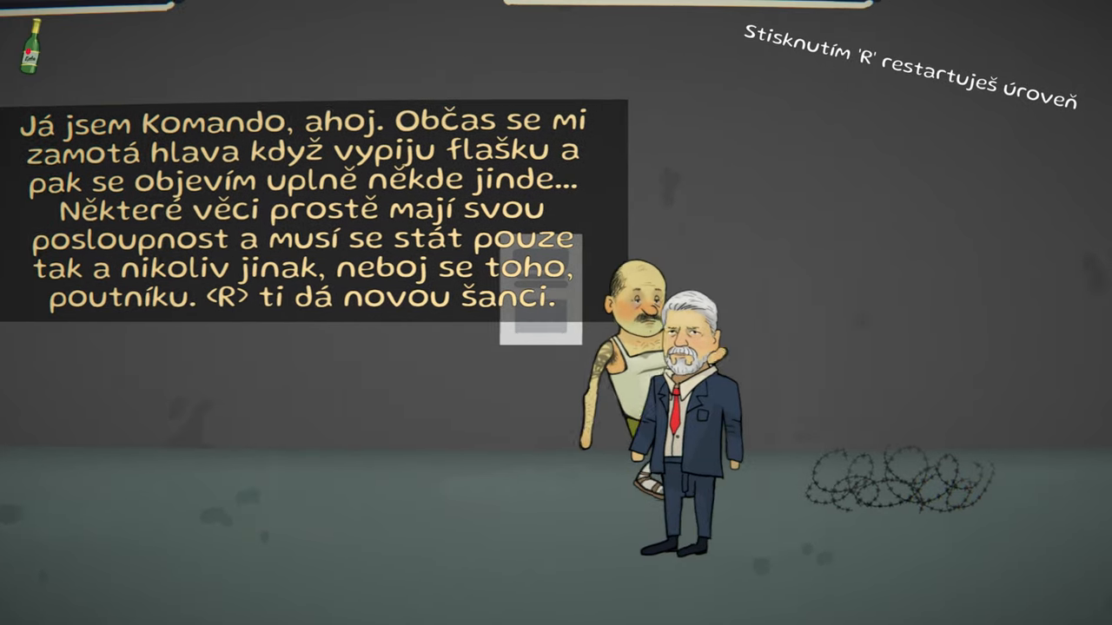